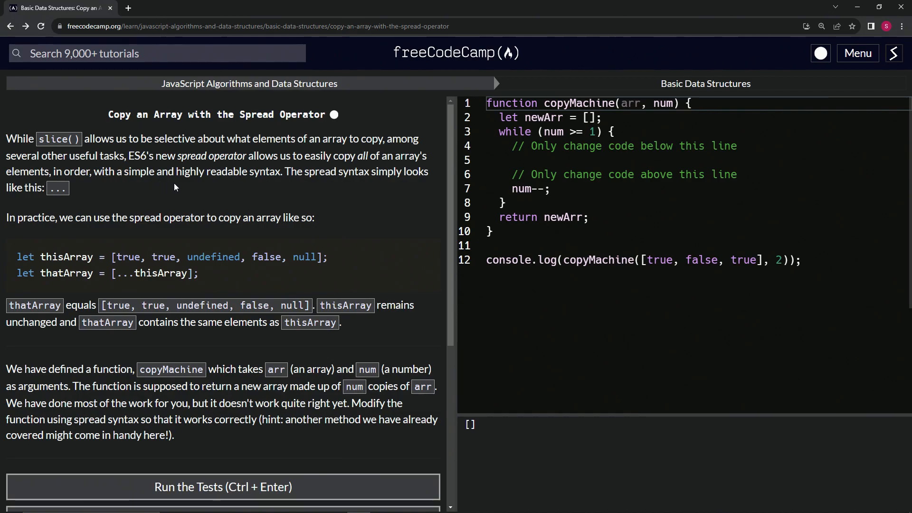
mouse_move(235, 182)
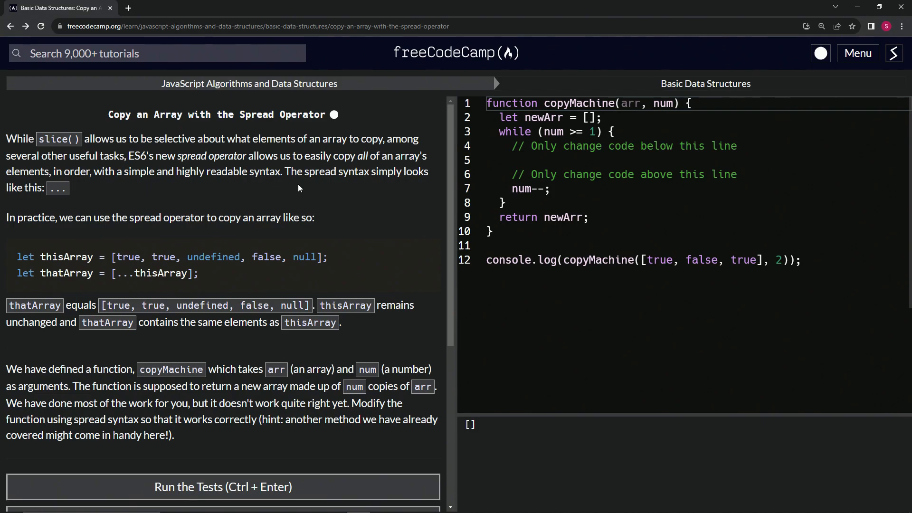
mouse_move(67, 203)
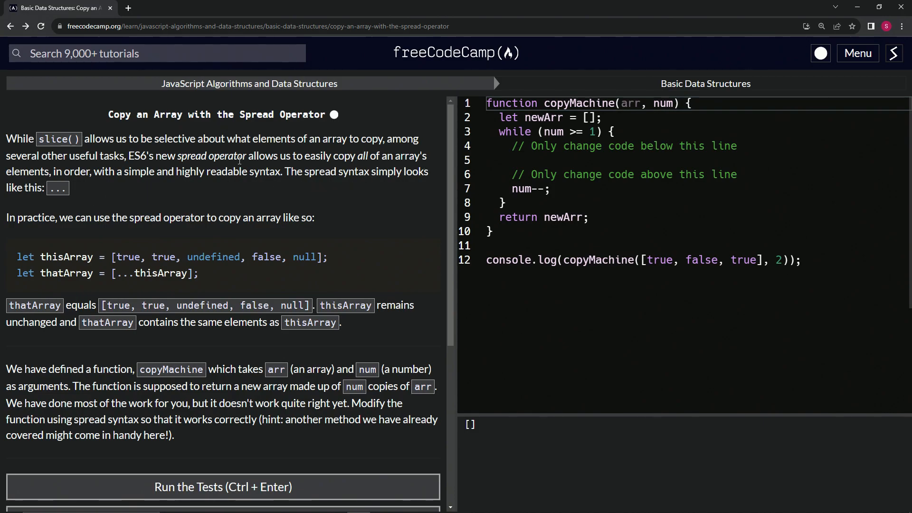
Step: Replace the old while loop with a for loop header starting i at num
scroll("down", 3)
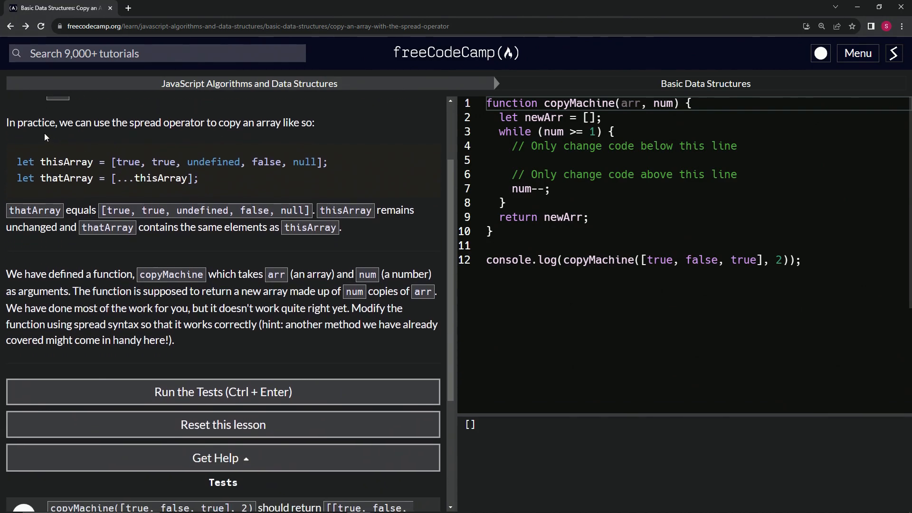
mouse_move(189, 135)
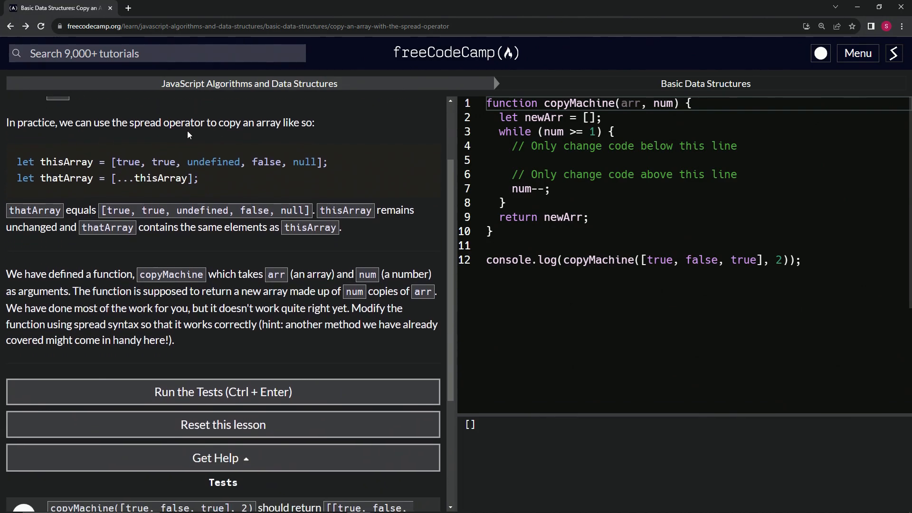
mouse_move(318, 143)
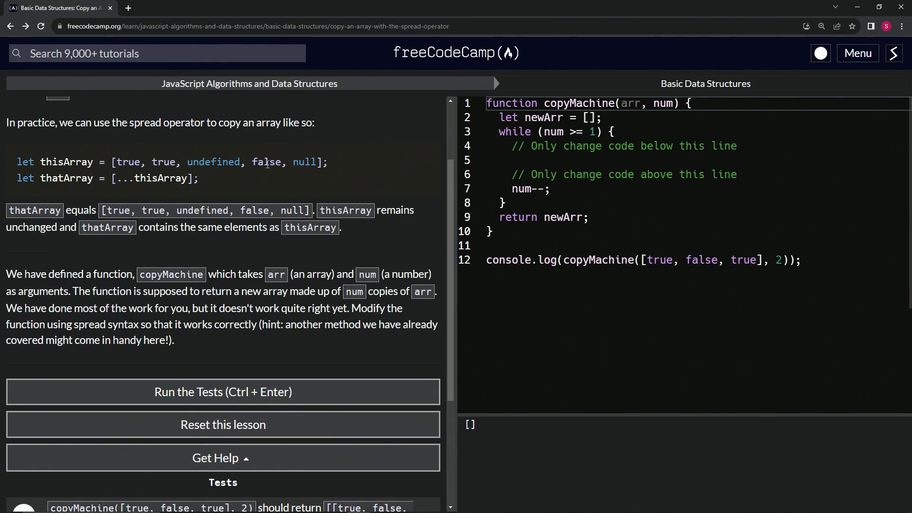
mouse_move(179, 194)
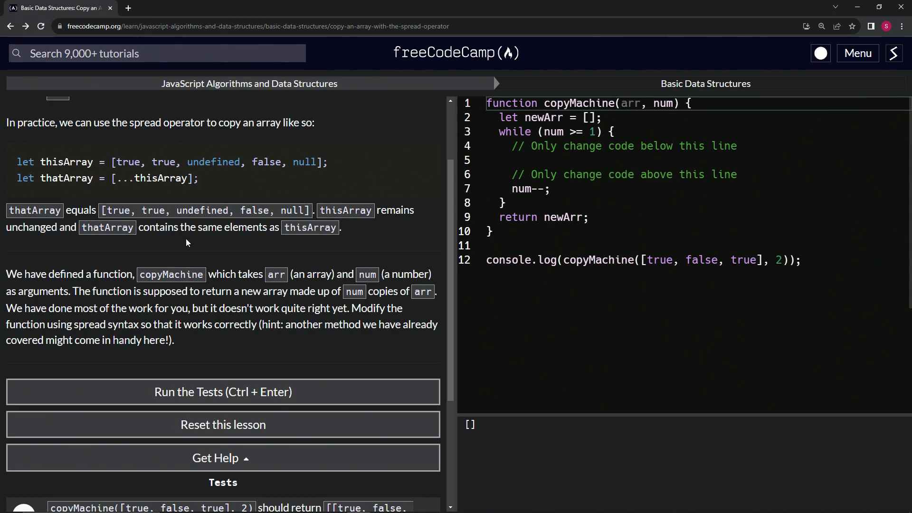
mouse_move(294, 231)
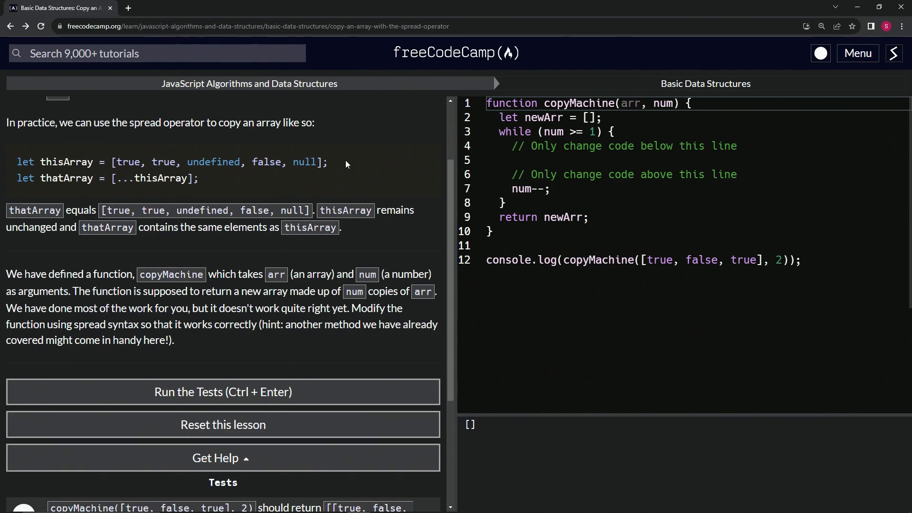
mouse_move(22, 278)
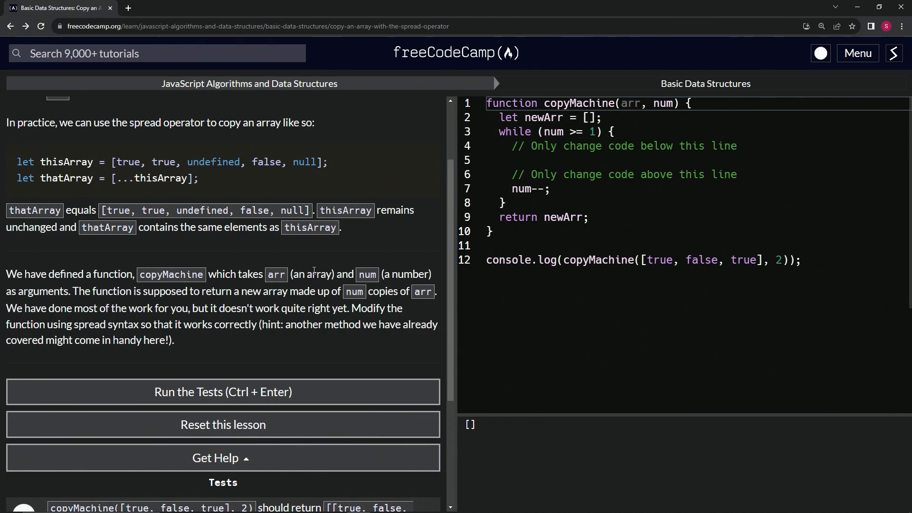
mouse_move(39, 294)
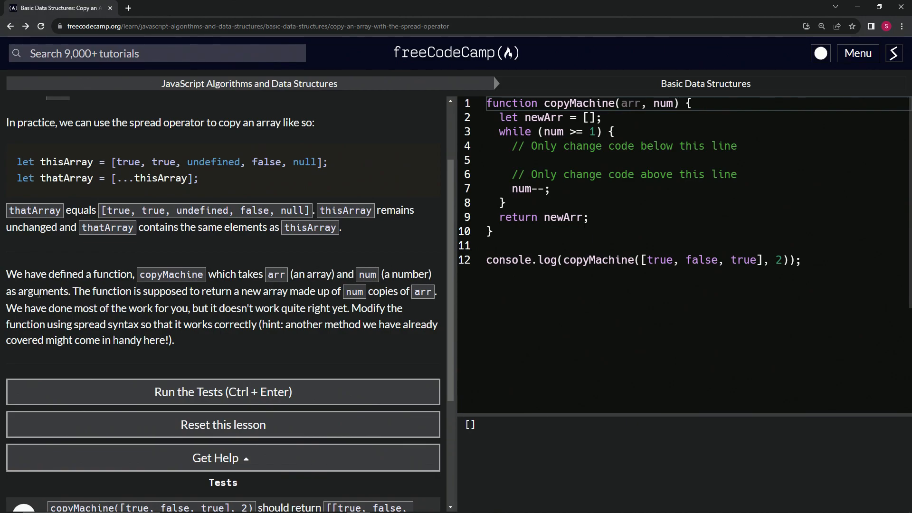
mouse_move(234, 291)
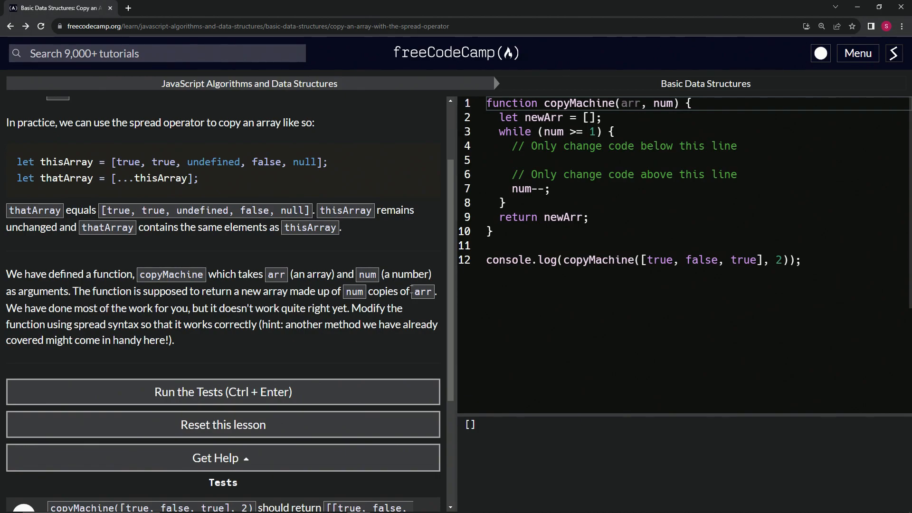
mouse_move(692, 164)
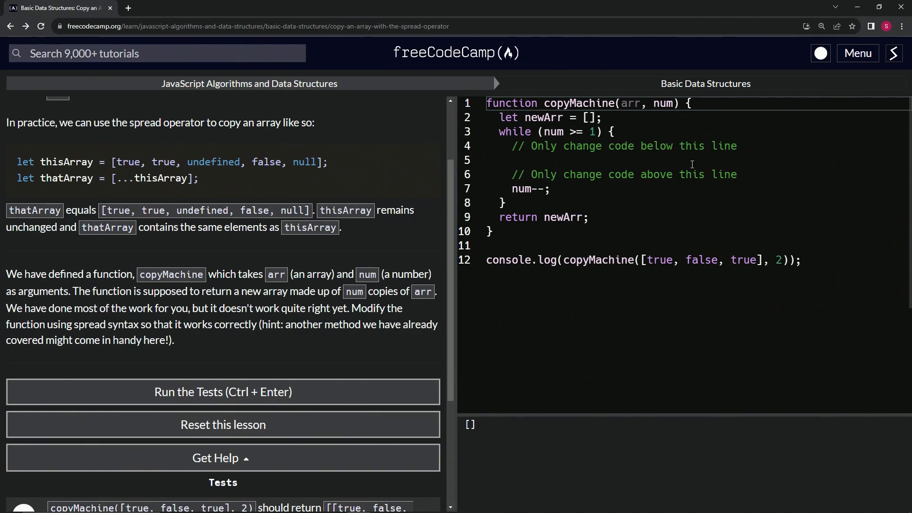
mouse_move(268, 312)
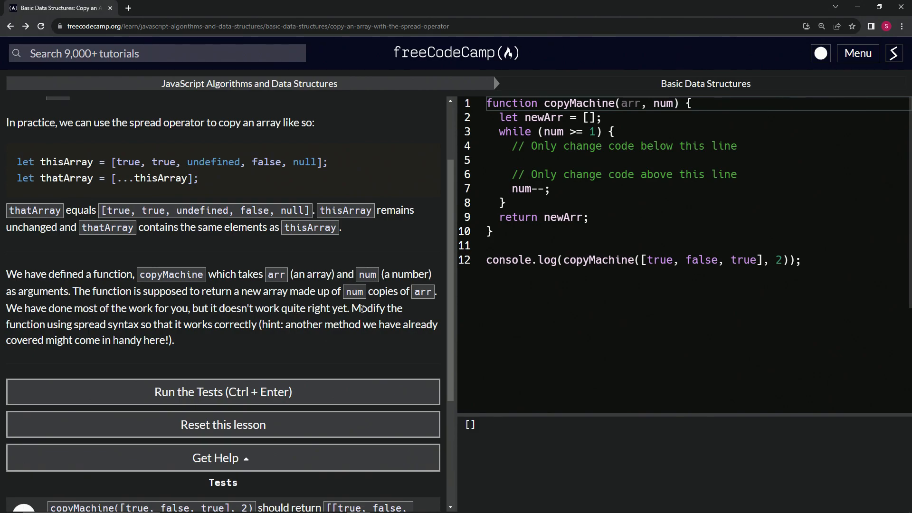
mouse_move(61, 324)
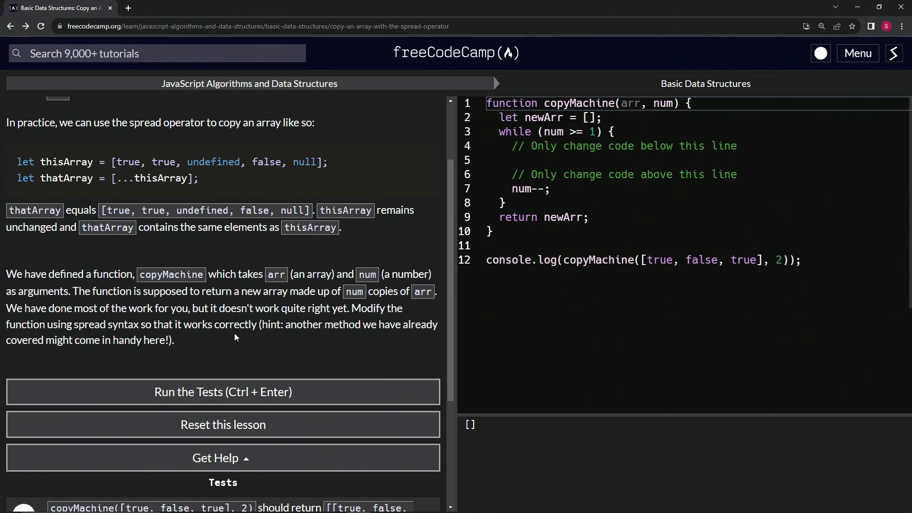
mouse_move(377, 329)
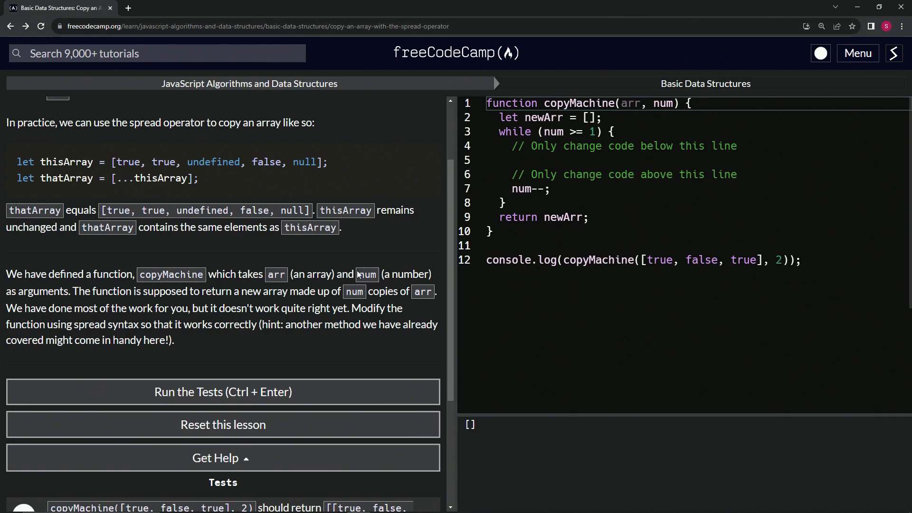
mouse_move(556, 149)
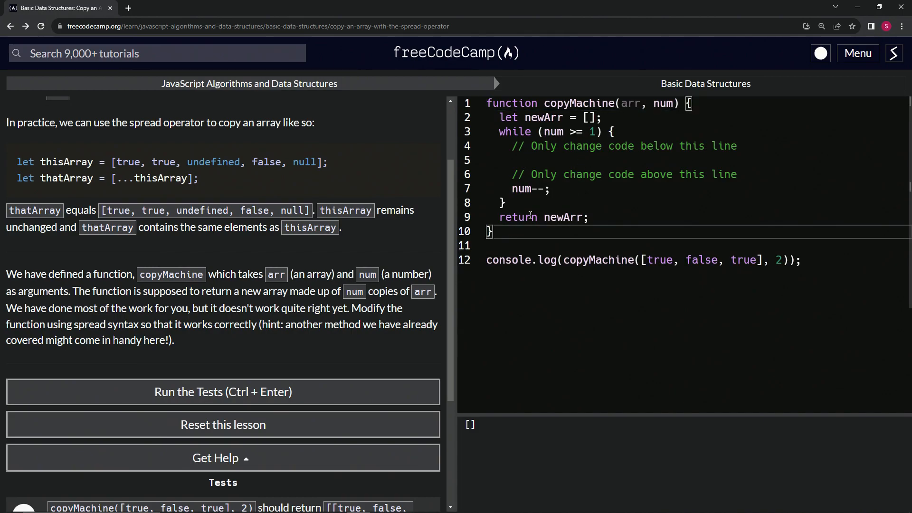
left_click_drag(593, 117, 493, 232)
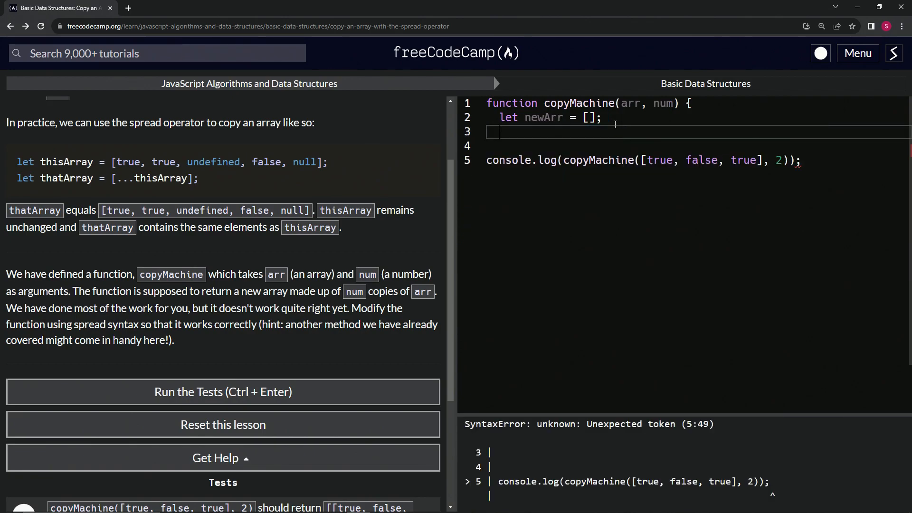
type("for")
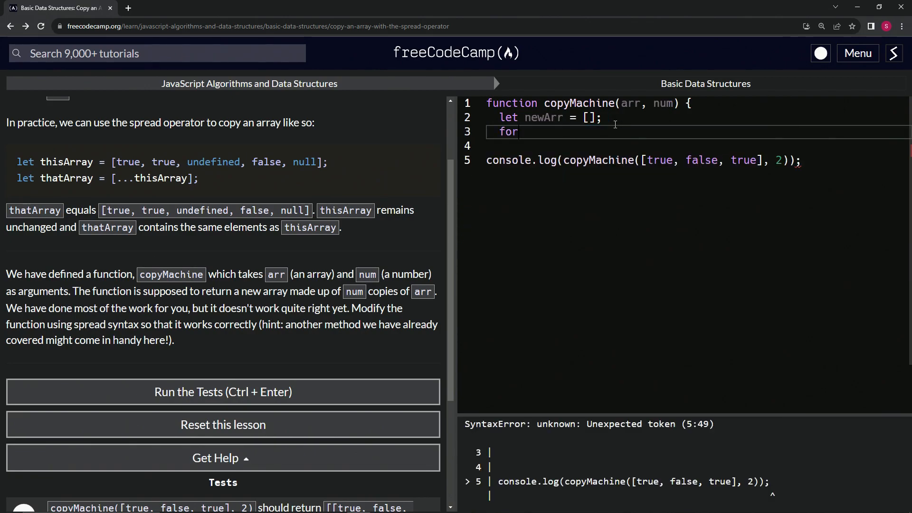
type("(let i )")
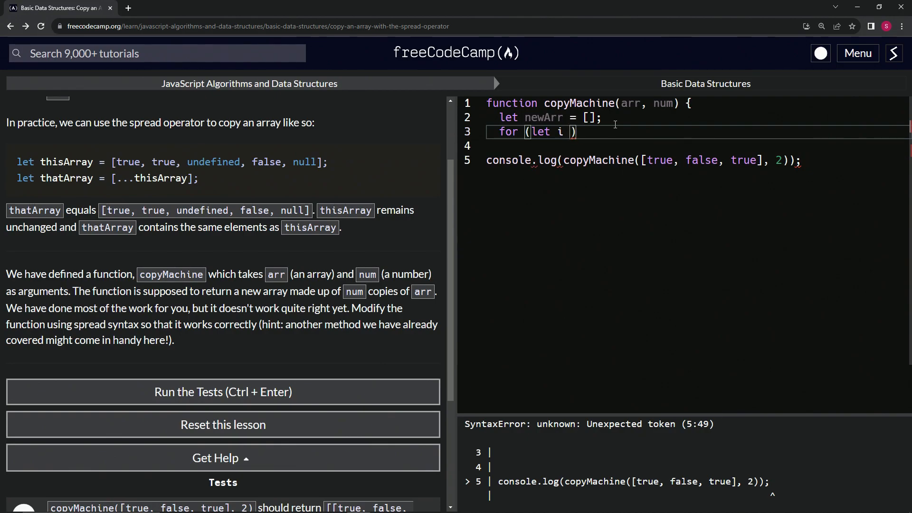
type("=0)")
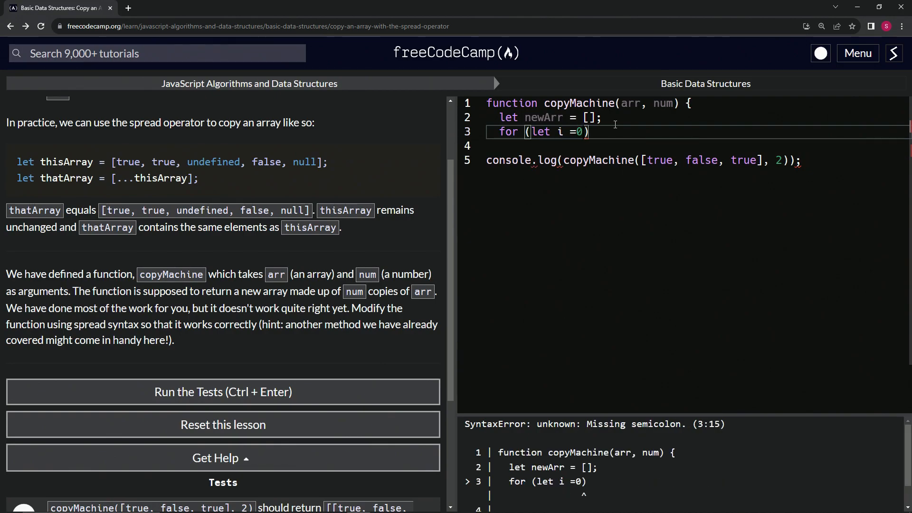
type("'")
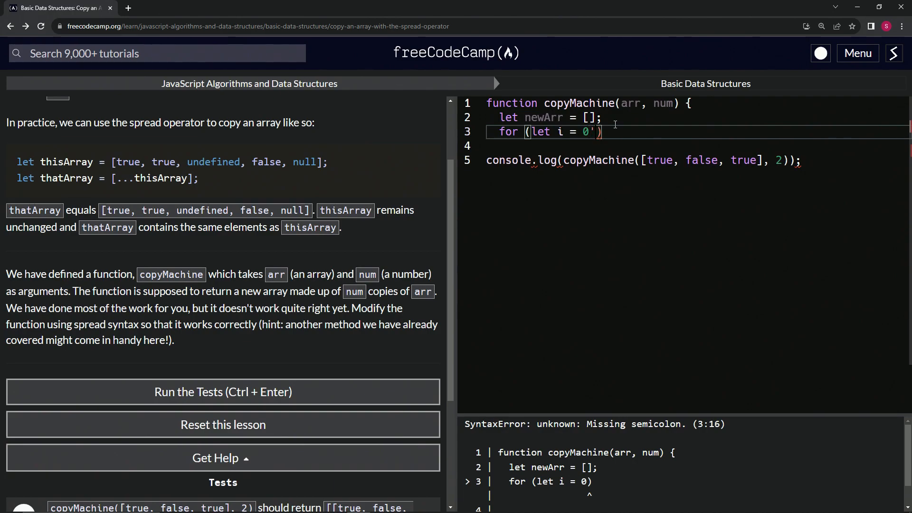
type("; i <")
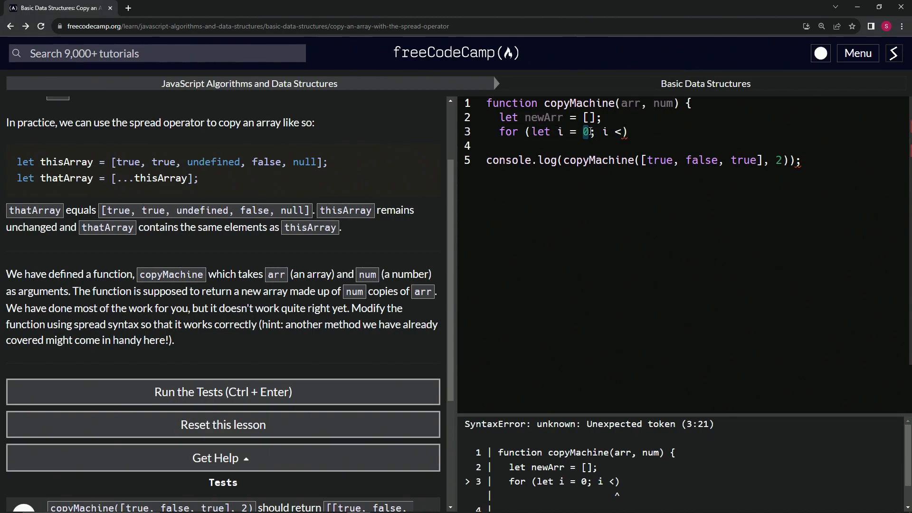
type("num")
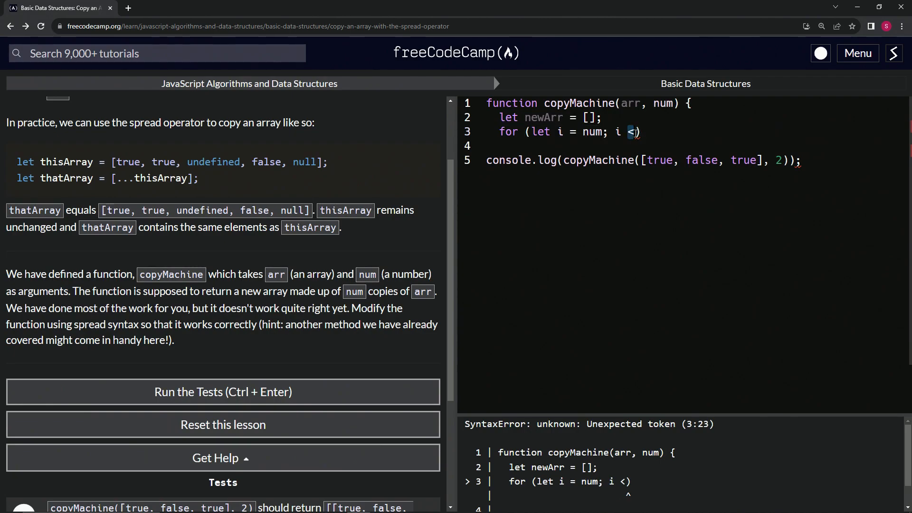
Step: Finish the loop header with condition i > 0, decrement i--, and an opening brace
type(">")
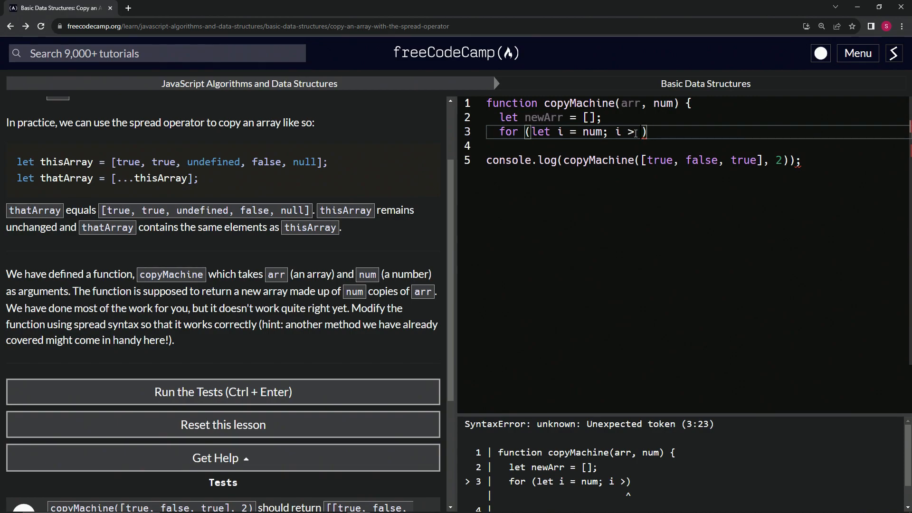
type("0")
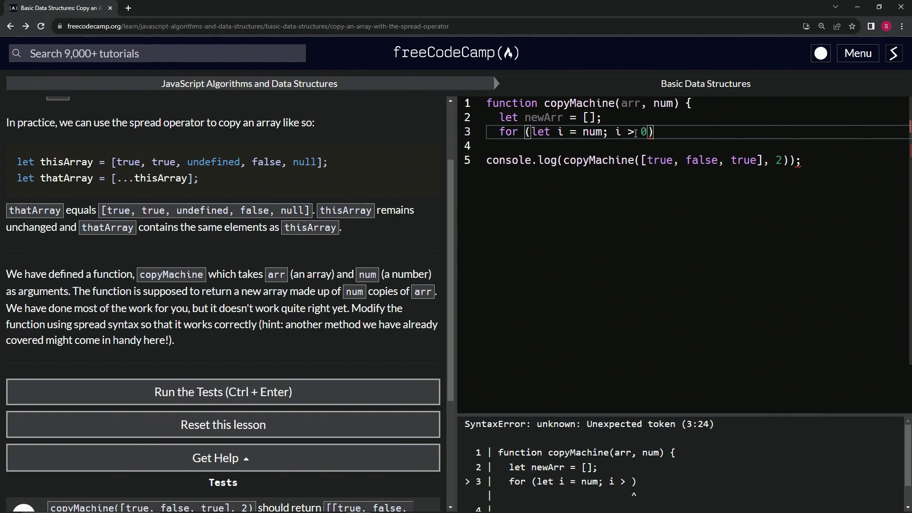
type(";")
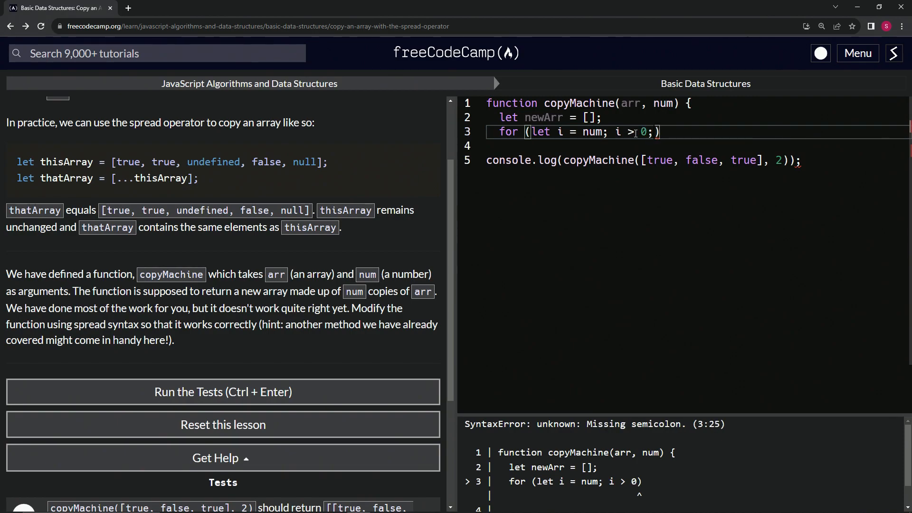
type("i)")
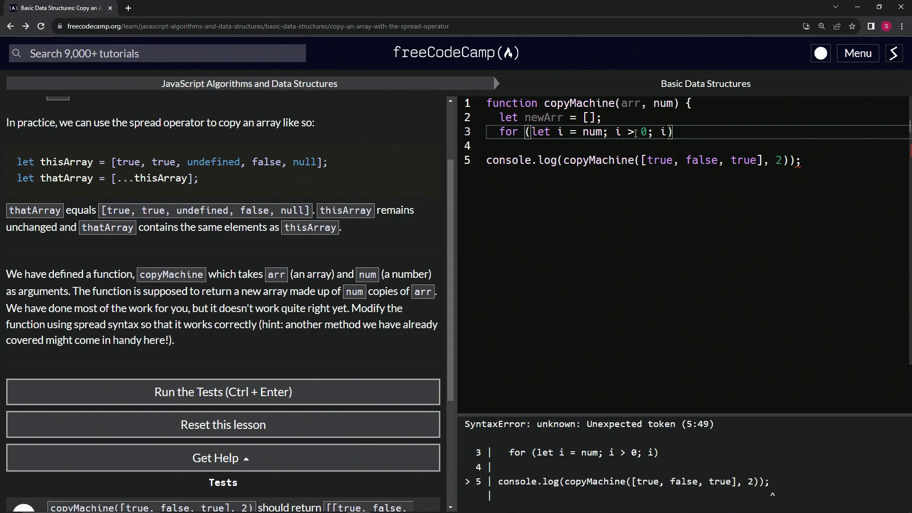
type("--")
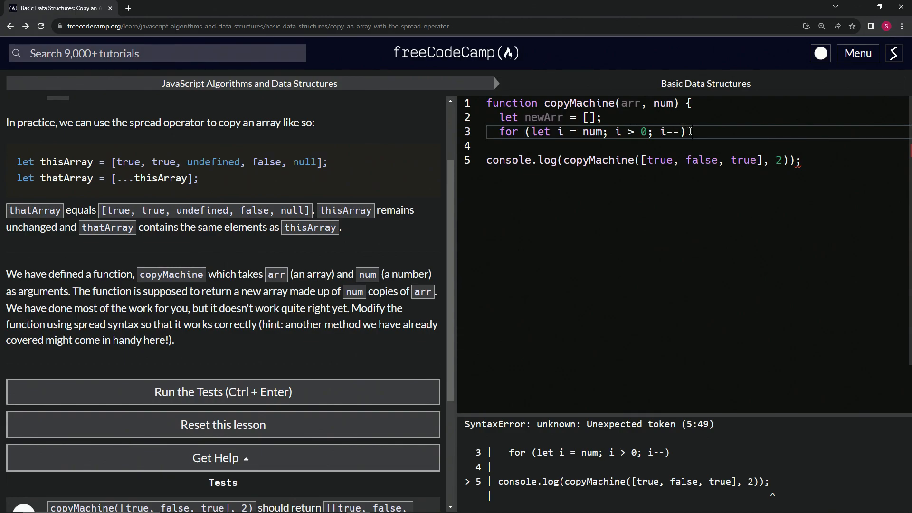
type("{")
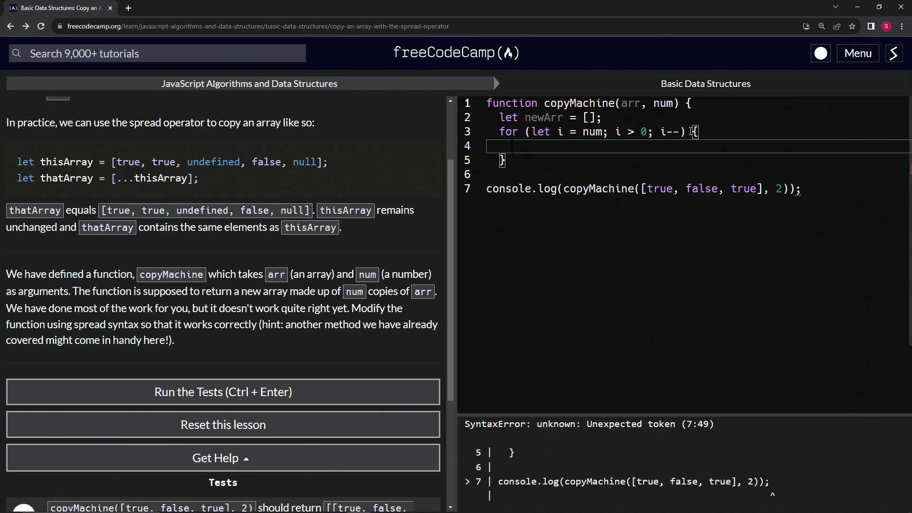
Step: Add newArr.push(...arr) inside the loop and close the copyMachine function body
type("newArr.push()")
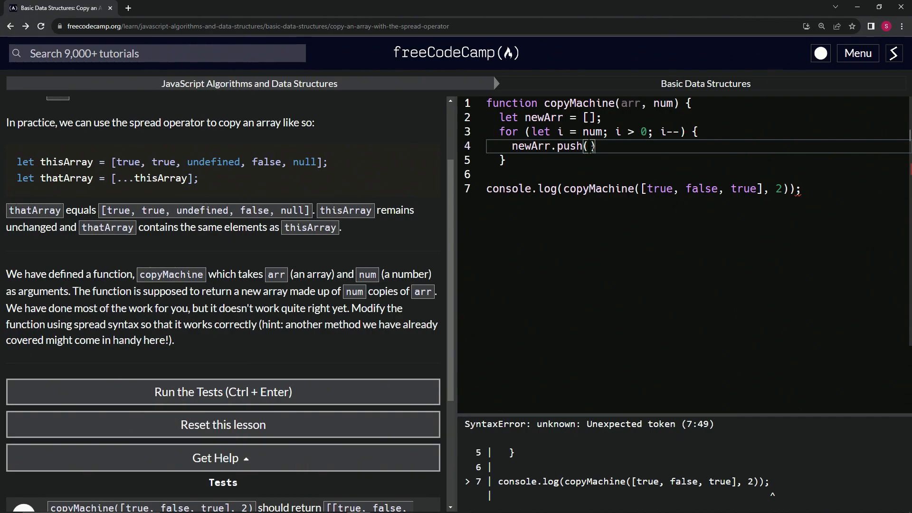
type("...arr")
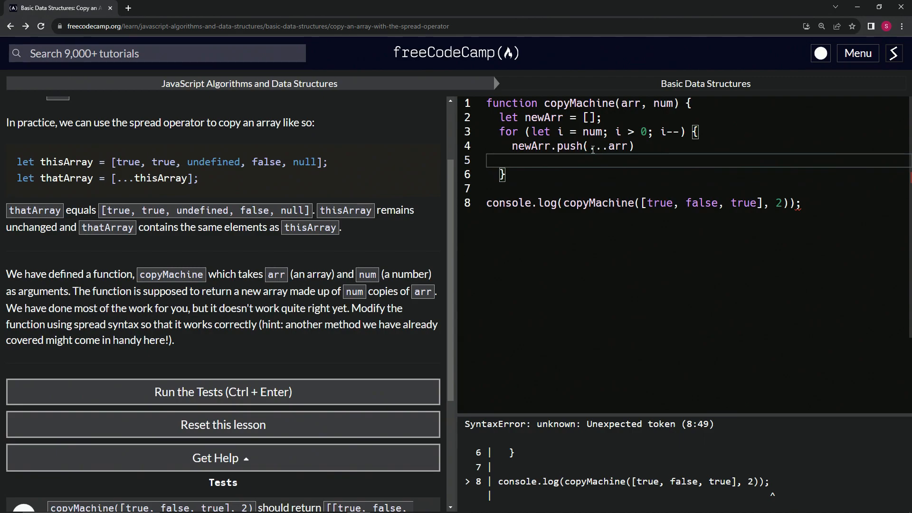
key("Backspace")
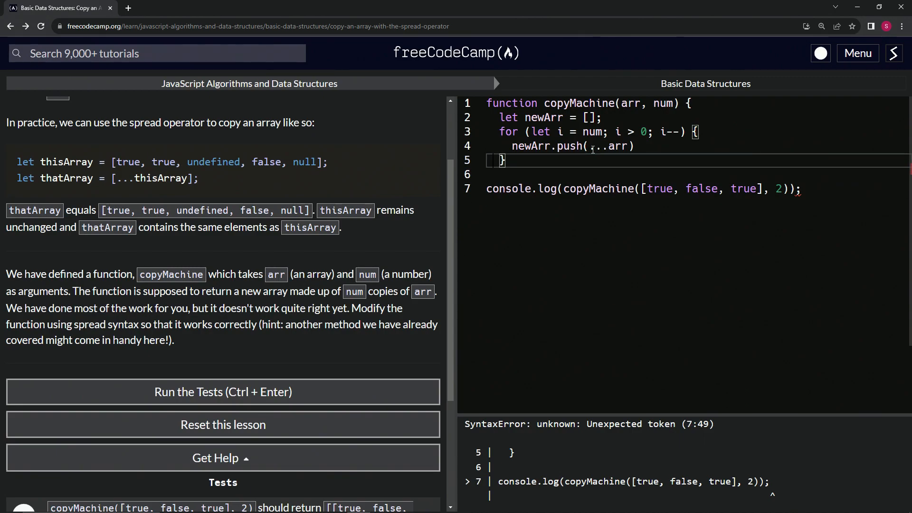
key("Enter")
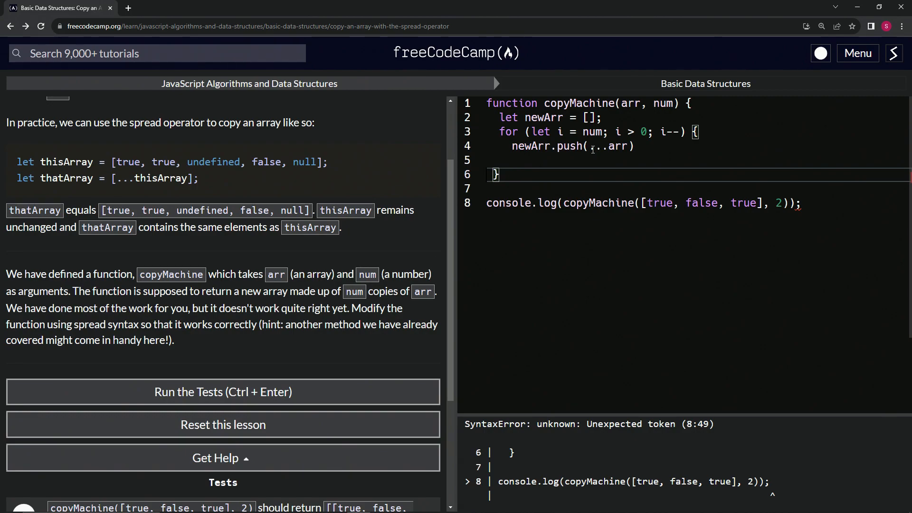
key("Backspace")
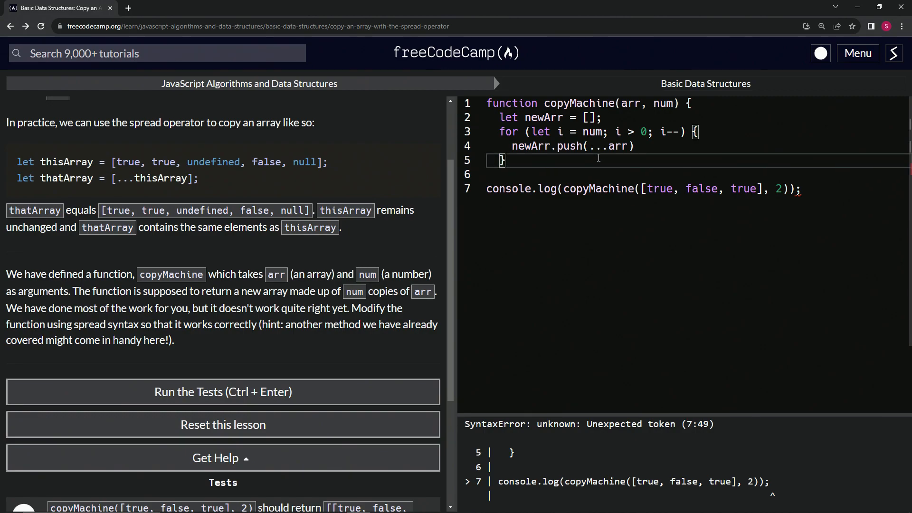
key("Enter")
type("}")
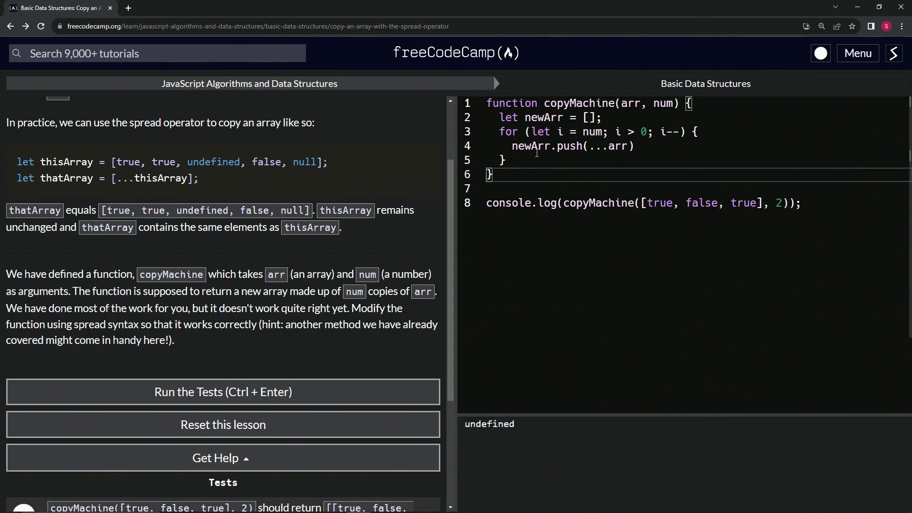
Step: Add a 'return newArr' line before the function's closing brace
key("Enter")
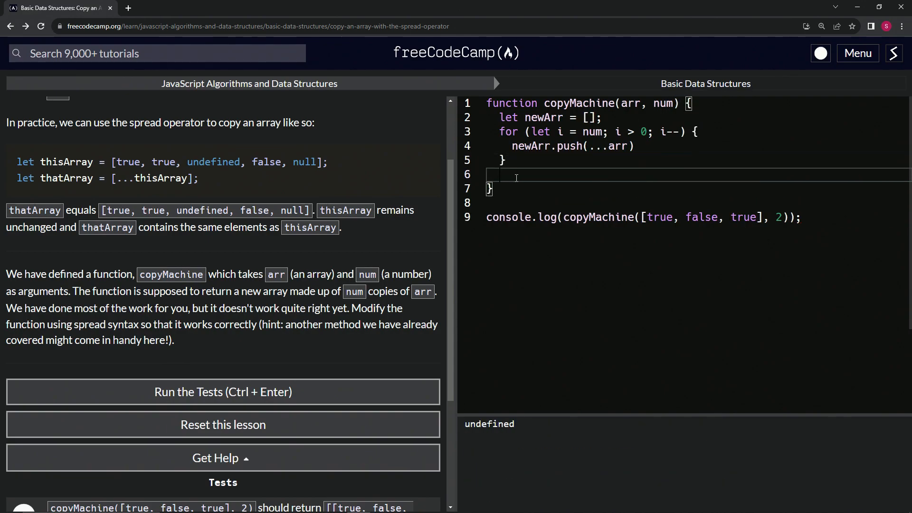
type("re")
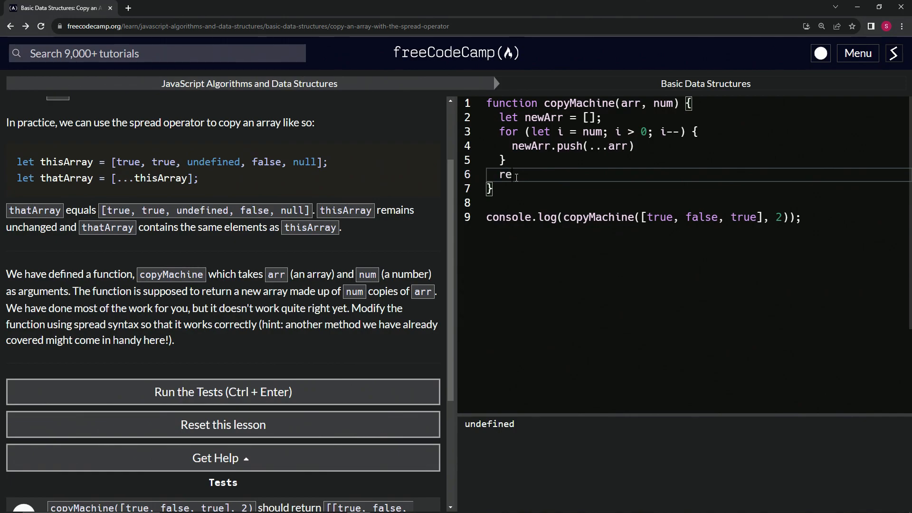
type("turn ne")
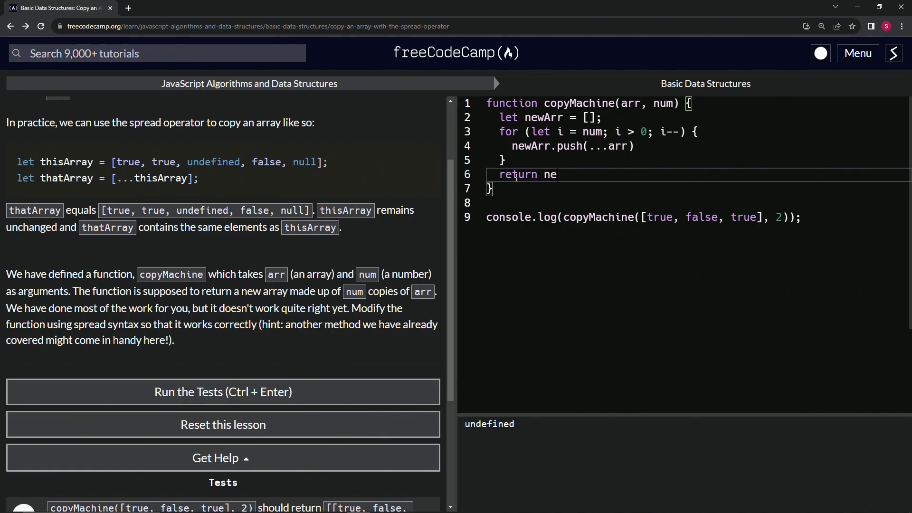
type("wArr")
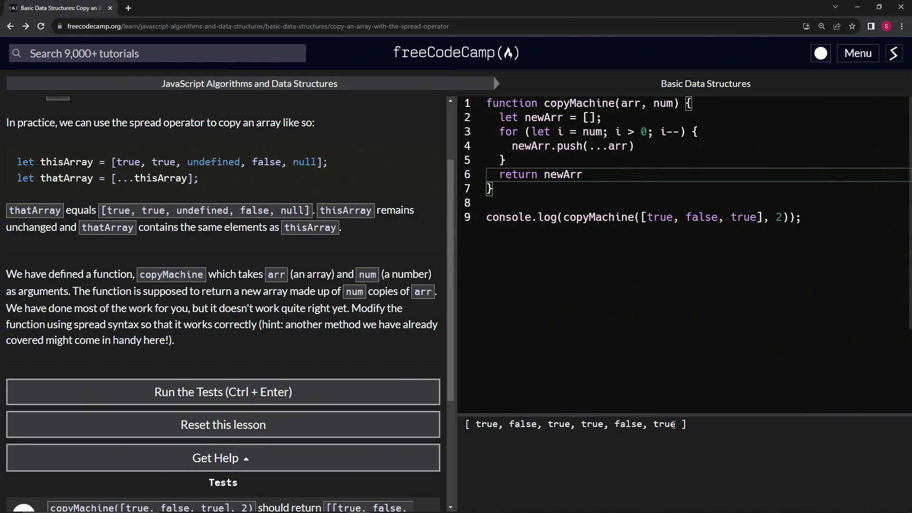
left_click(223, 392)
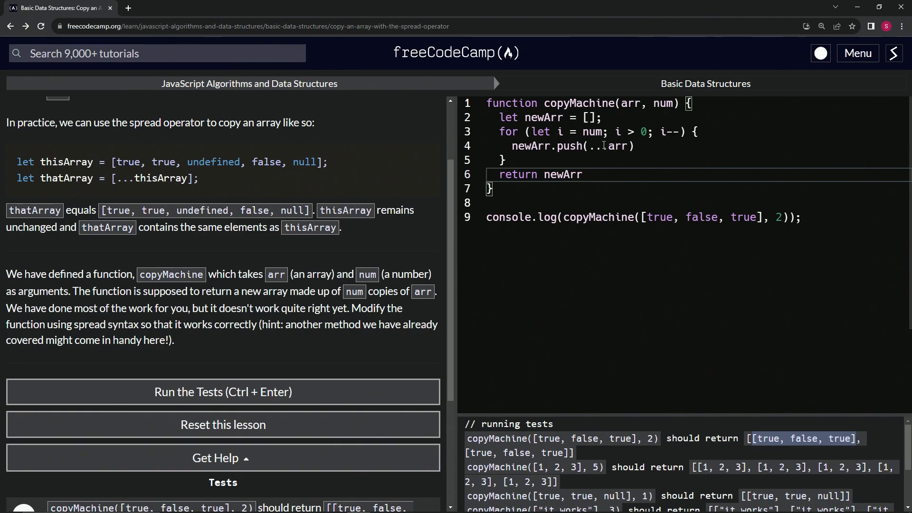
Step: Push [...arr] instead of ...arr, pass the tests, and submit to open the next challenge
double_click(605, 146)
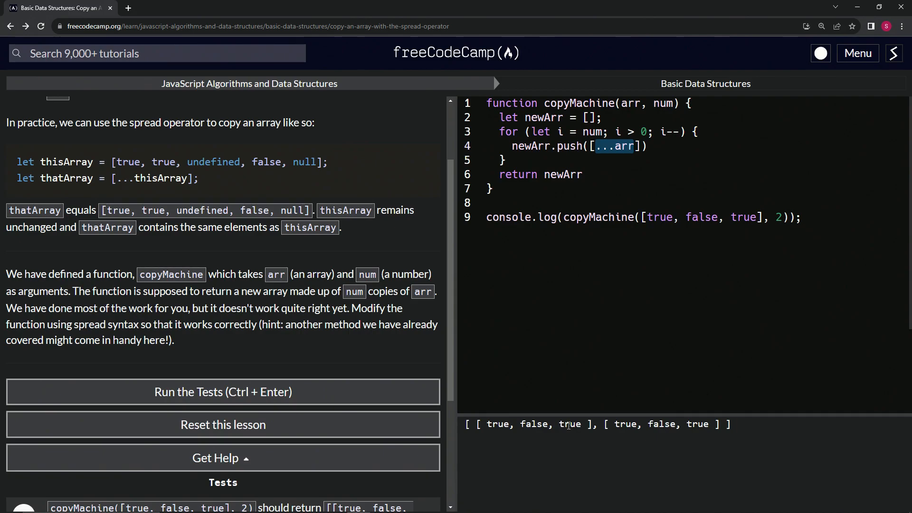
left_click(223, 391)
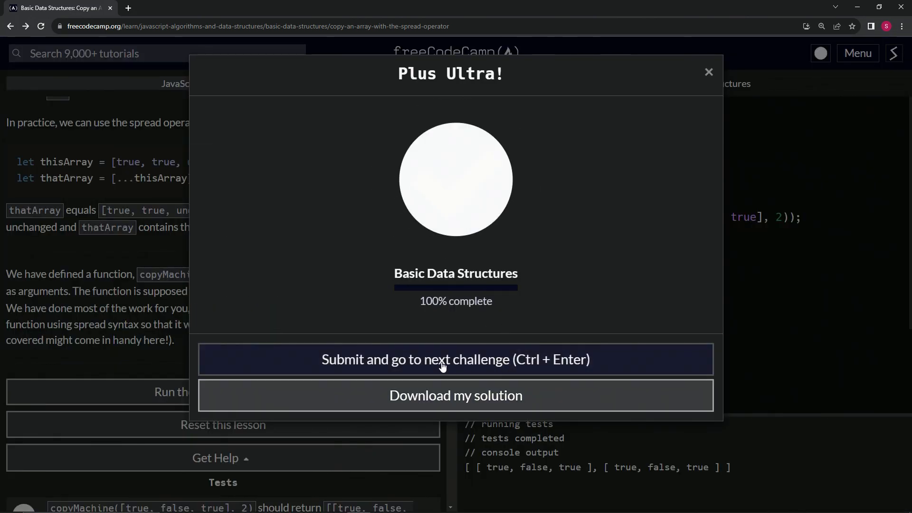
left_click(456, 359)
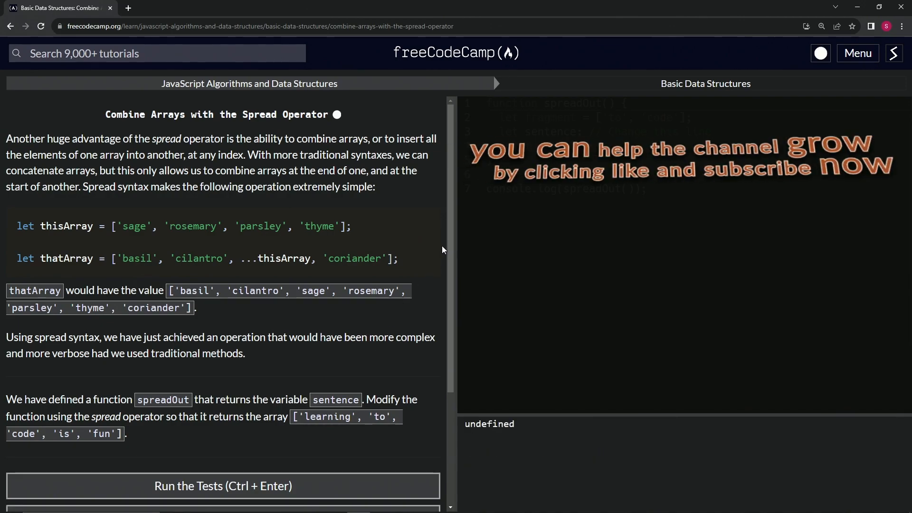